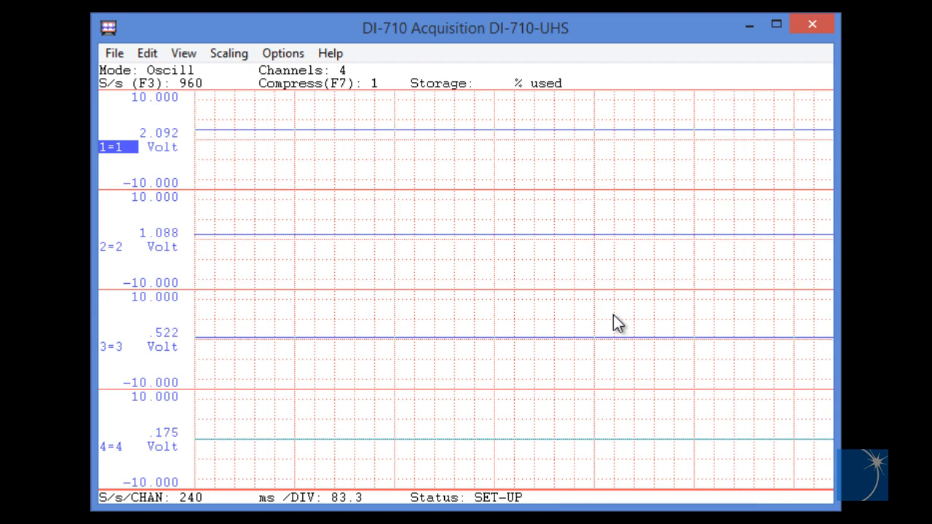
# - Disable channels 2–4 in the DI-710 row so only channel 1 is acquired
pyautogui.click(147, 53)
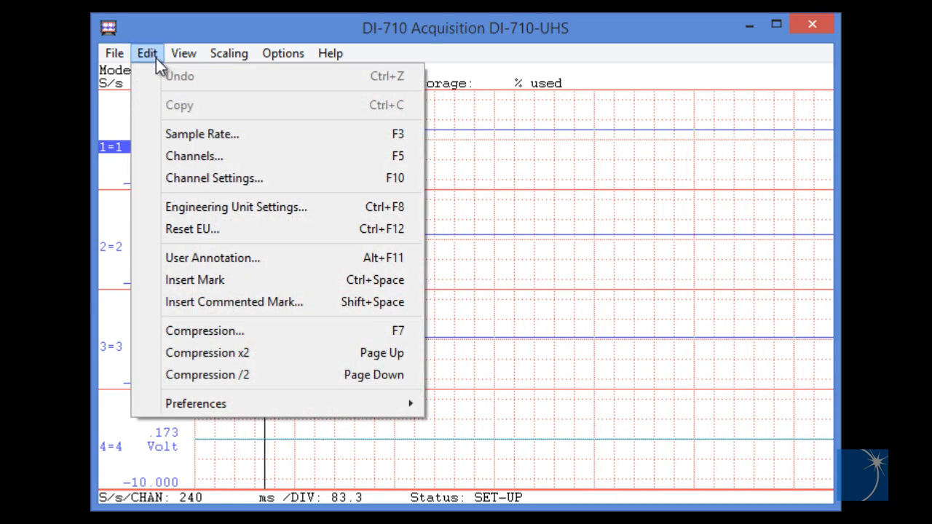
pyautogui.click(194, 155)
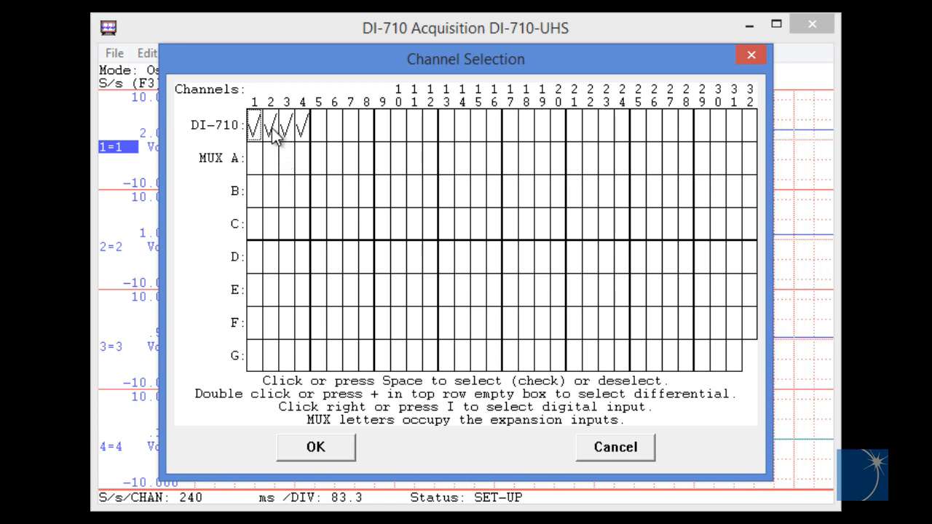
pyautogui.click(271, 125)
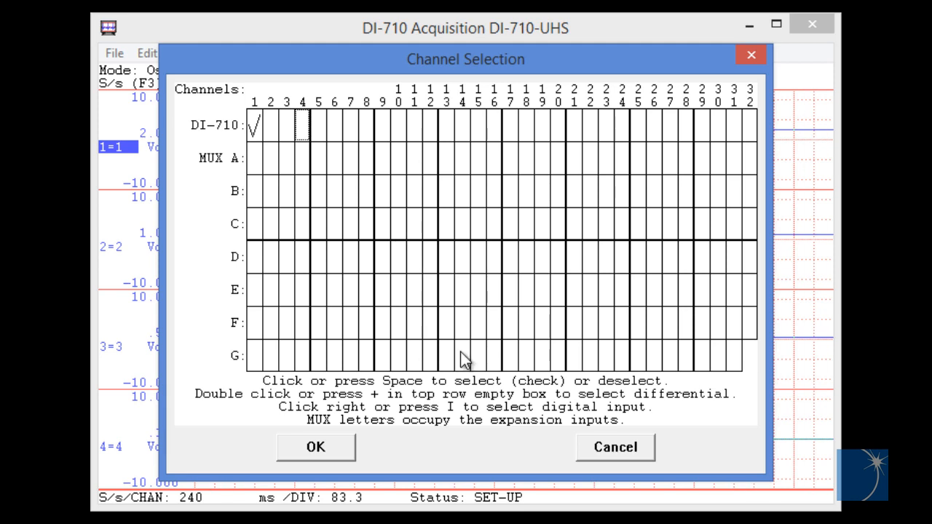
pyautogui.click(314, 447)
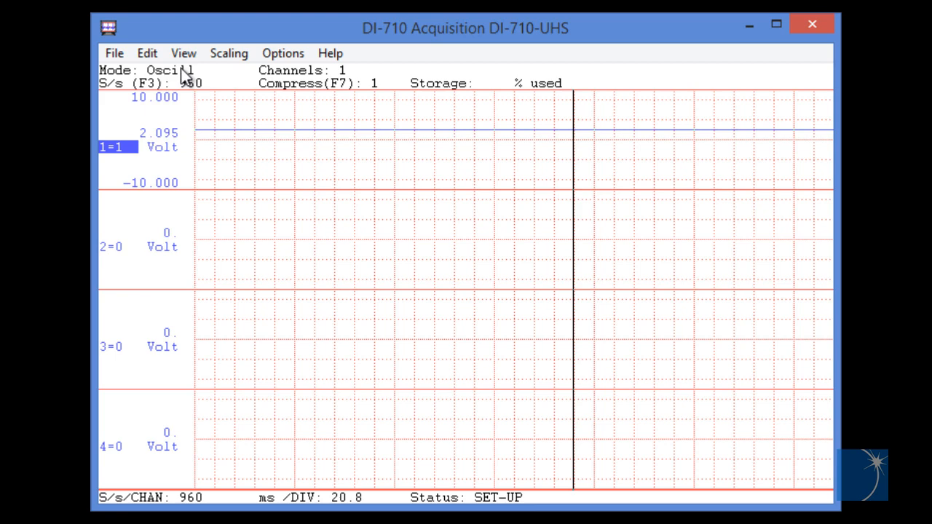
# - Format the screen to show channel 1 as one full-height waveform
pyautogui.click(183, 52)
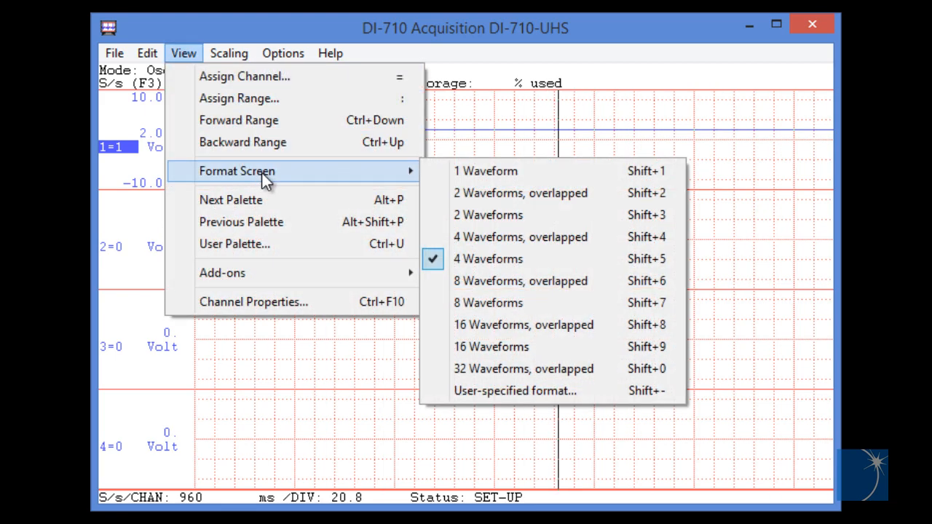
pyautogui.moveTo(539, 178)
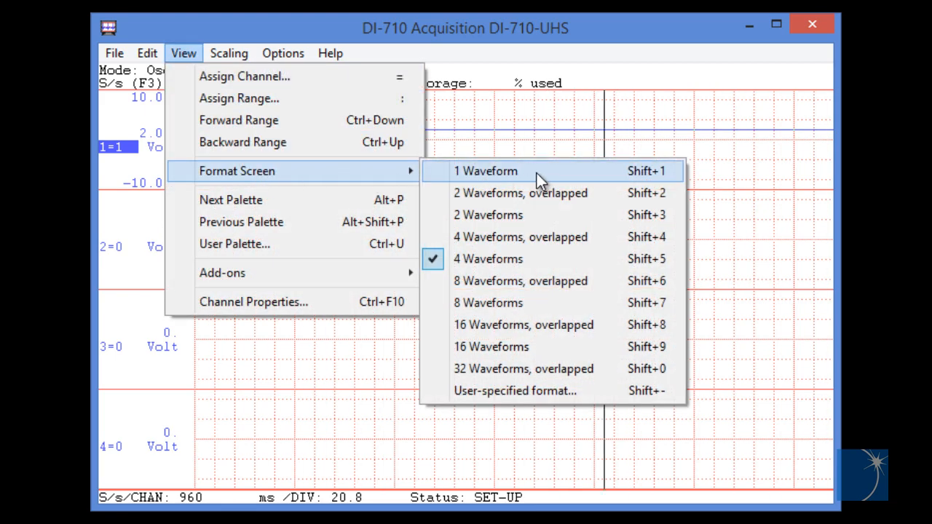
pyautogui.click(485, 170)
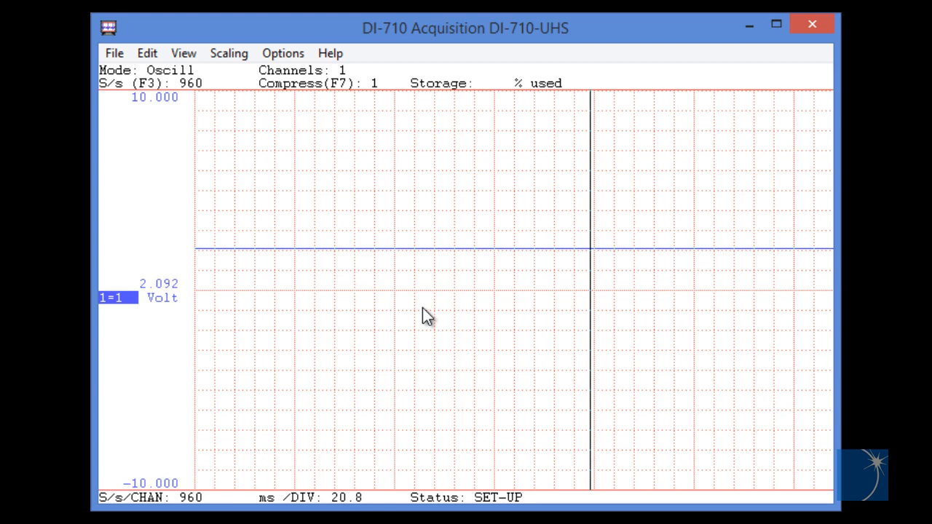
# - Set channel 1 engineering units so 5 V = 100, 0 V = 0, tagged psi
pyautogui.click(147, 52)
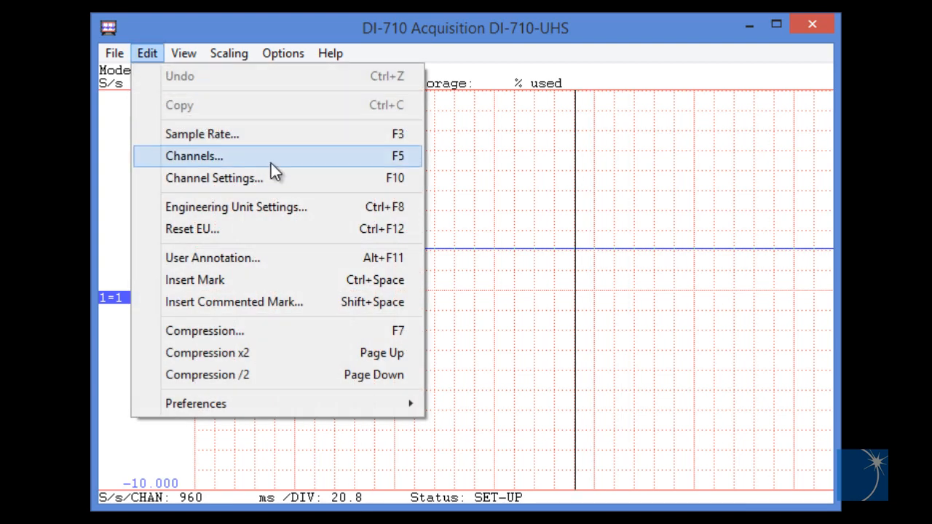
pyautogui.moveTo(332, 219)
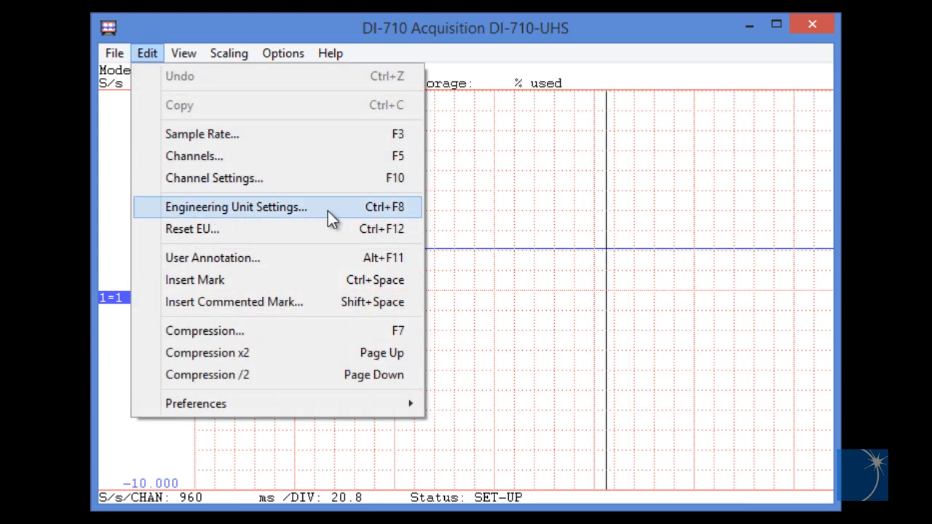
pyautogui.click(236, 206)
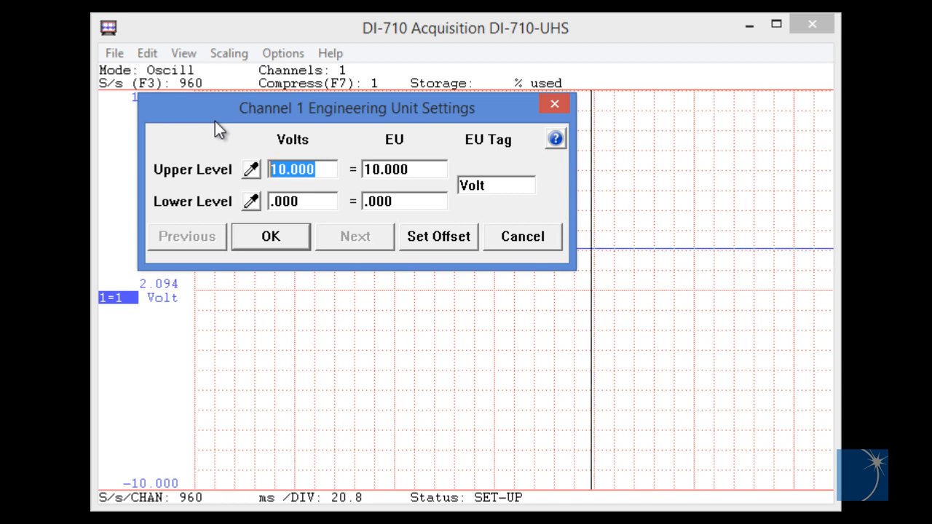
pyautogui.write('5')
pyautogui.click(404, 169)
pyautogui.write('10')
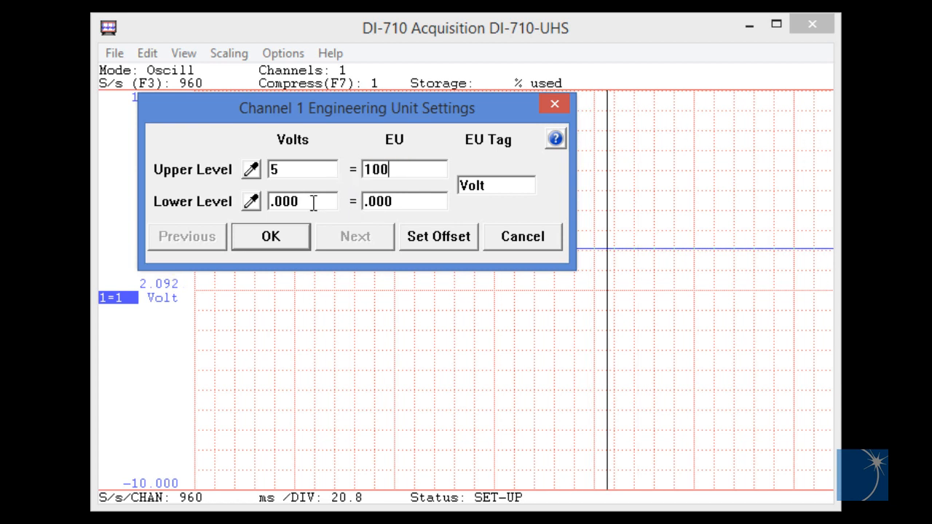
pyautogui.write('0')
pyautogui.click(496, 186)
pyautogui.write('p')
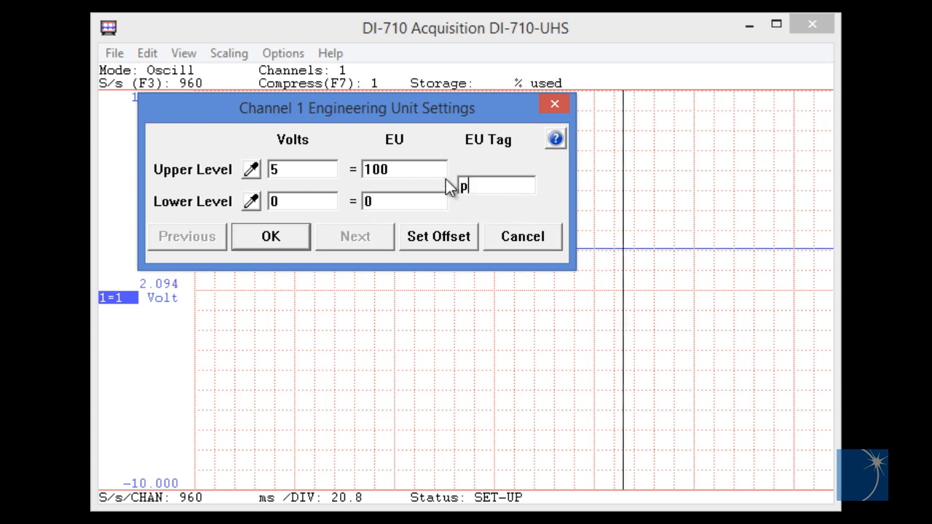
pyautogui.write('si')
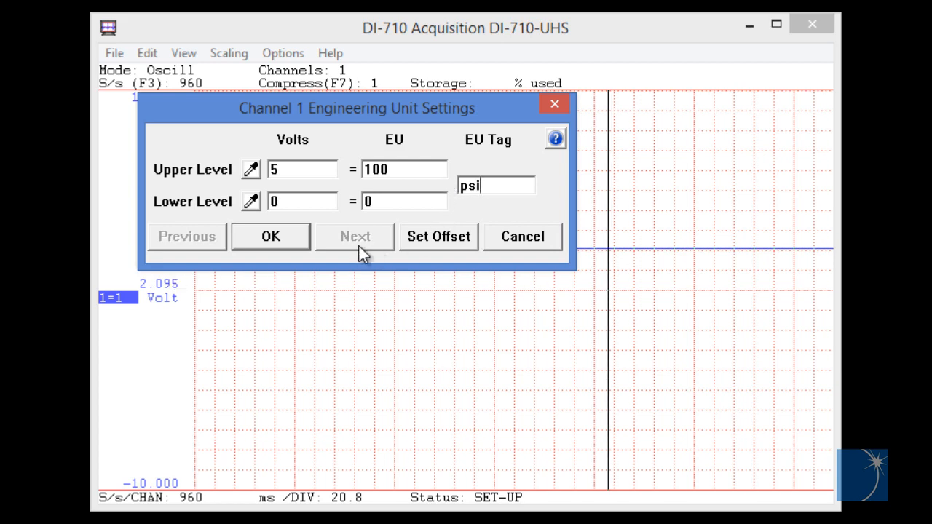
pyautogui.click(271, 235)
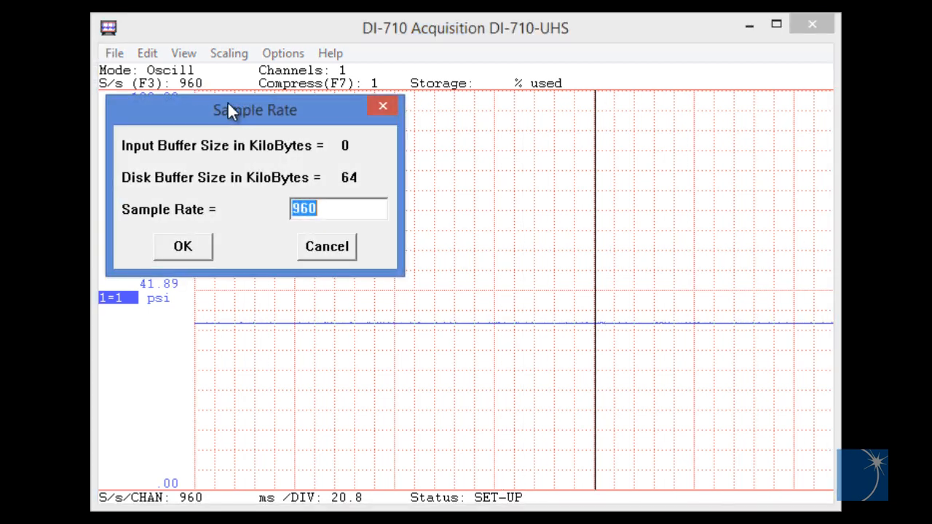
# - Set the sample rate to 10 samples per second, giving 2 seconds per division
pyautogui.click(183, 246)
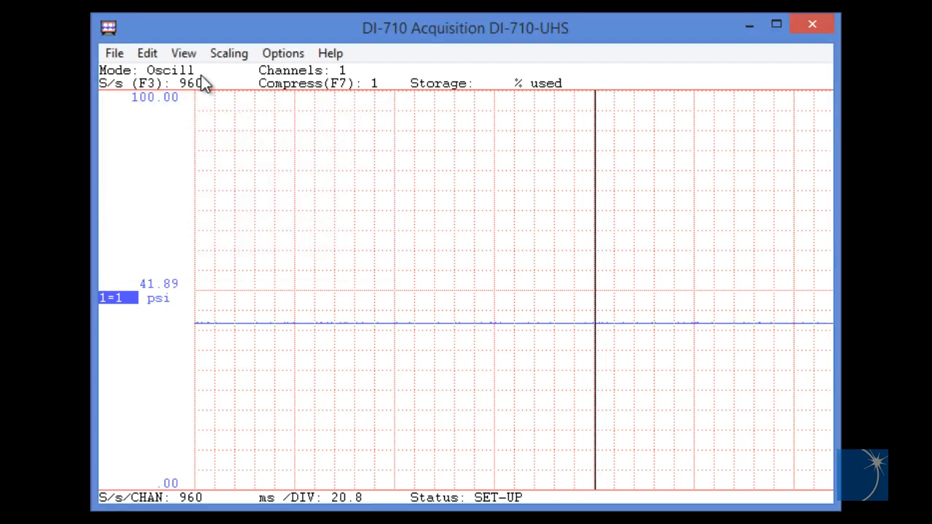
pyautogui.click(145, 52)
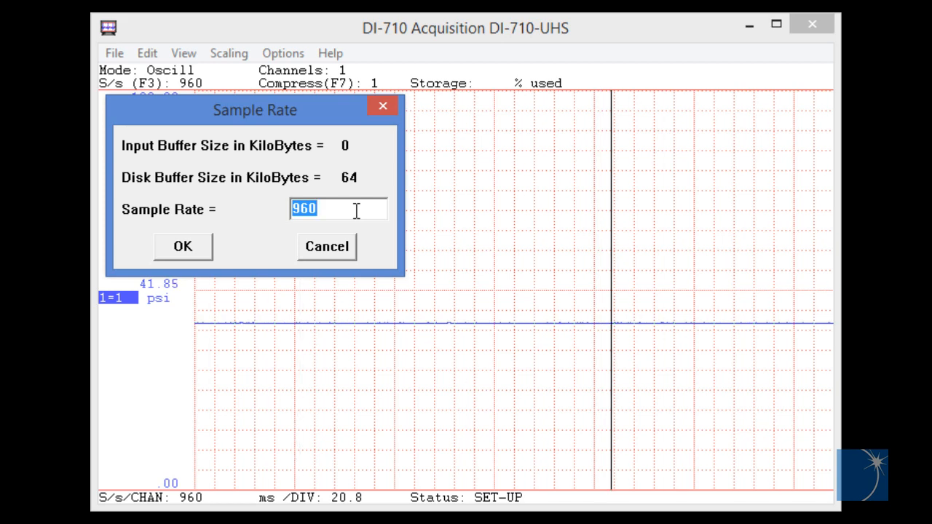
pyautogui.write('10')
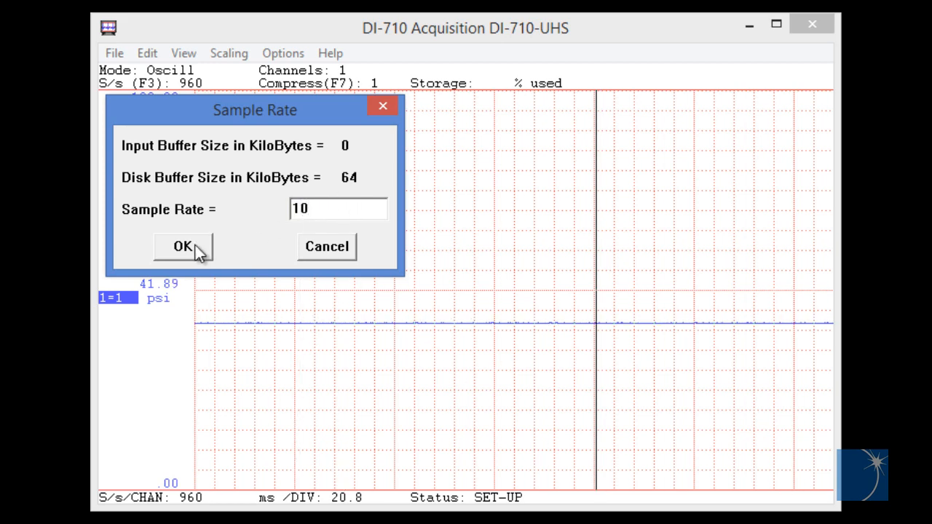
pyautogui.click(183, 246)
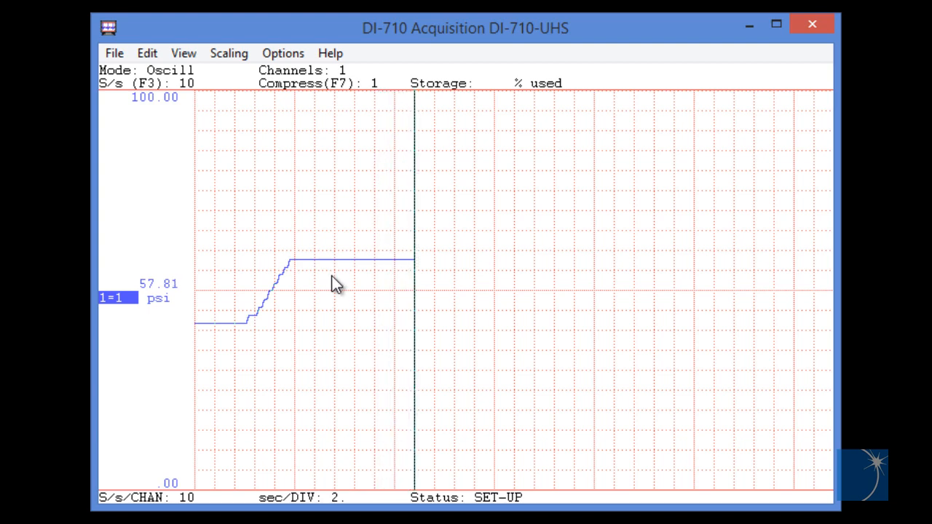
# - Start a recording file named test saved on the Desktop
pyautogui.click(113, 53)
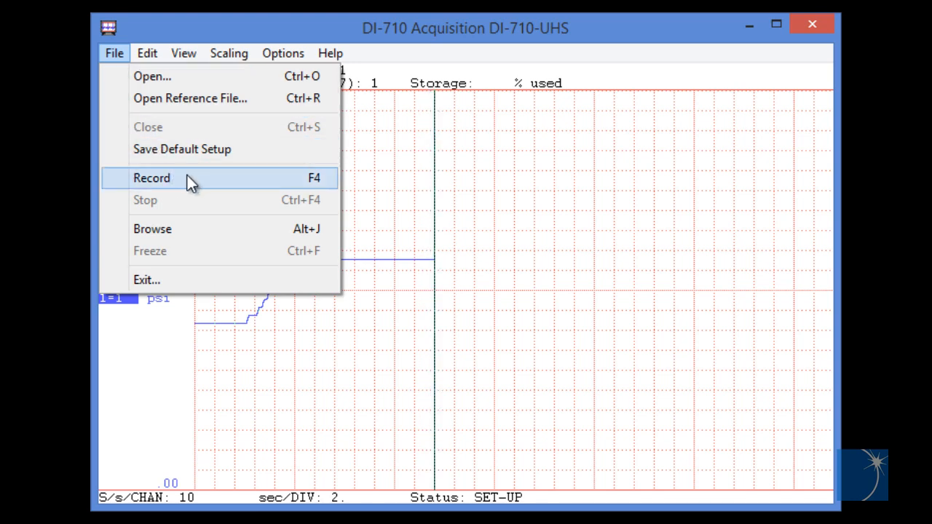
pyautogui.click(152, 76)
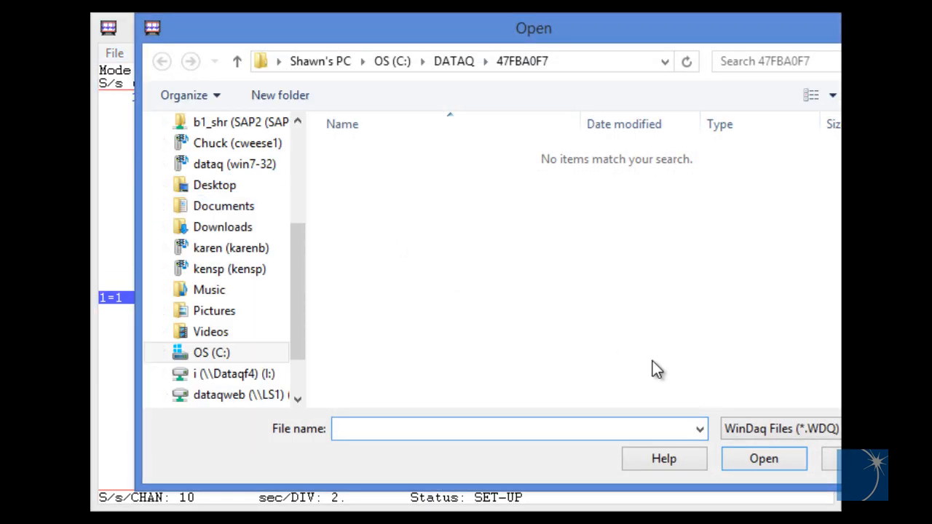
pyautogui.write('test')
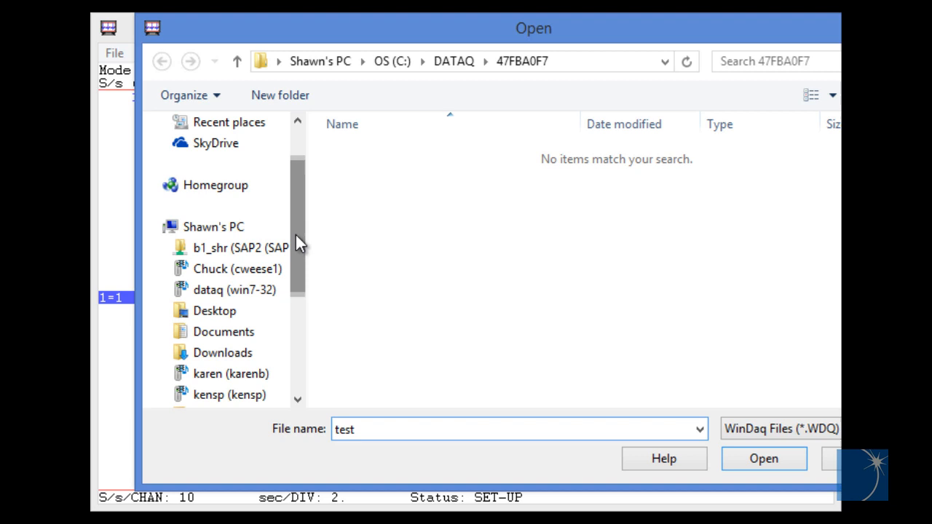
pyautogui.click(214, 310)
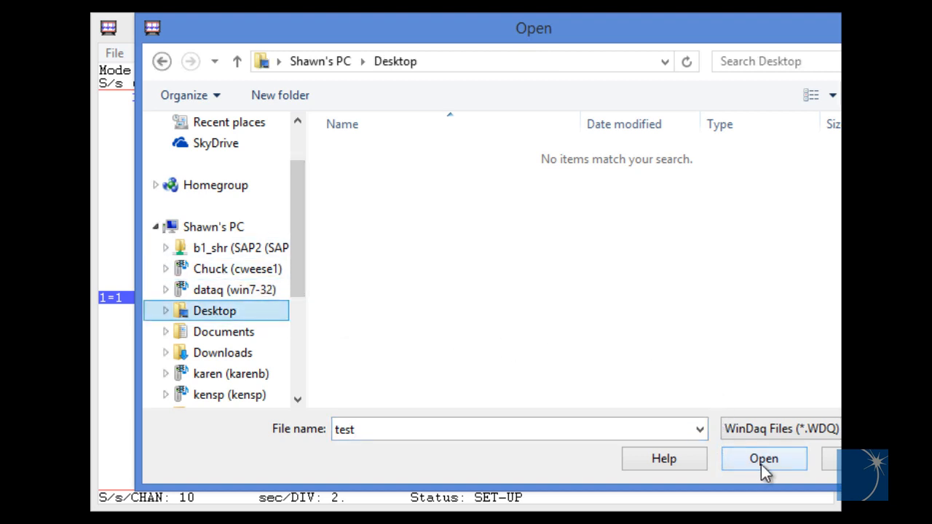
pyautogui.click(763, 458)
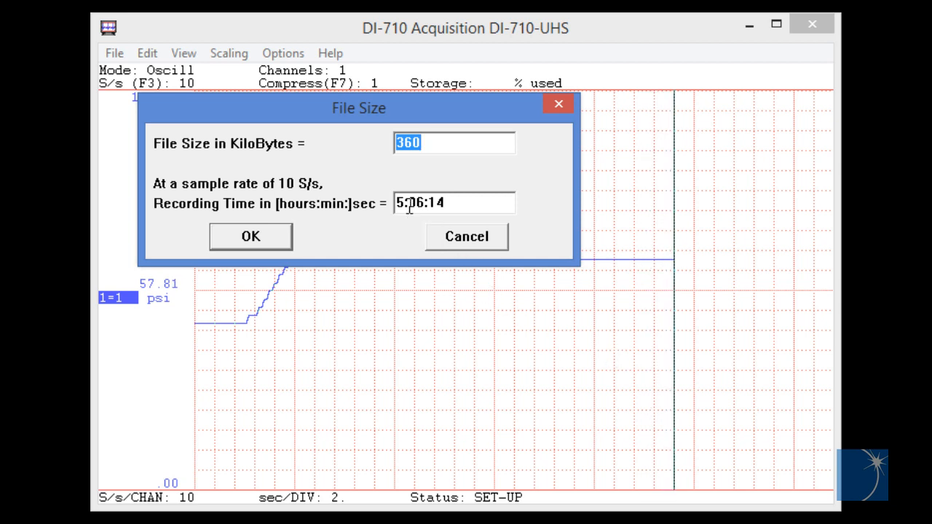
# - Set the recording time to 00:02:00 (about 3 KB) and begin recording
pyautogui.click(454, 203)
pyautogui.write('00:02:00')
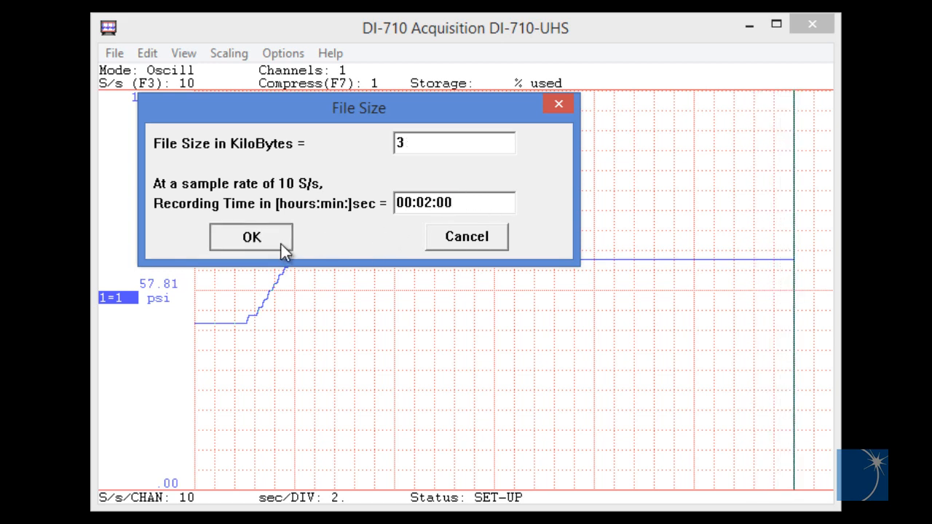
pyautogui.click(251, 236)
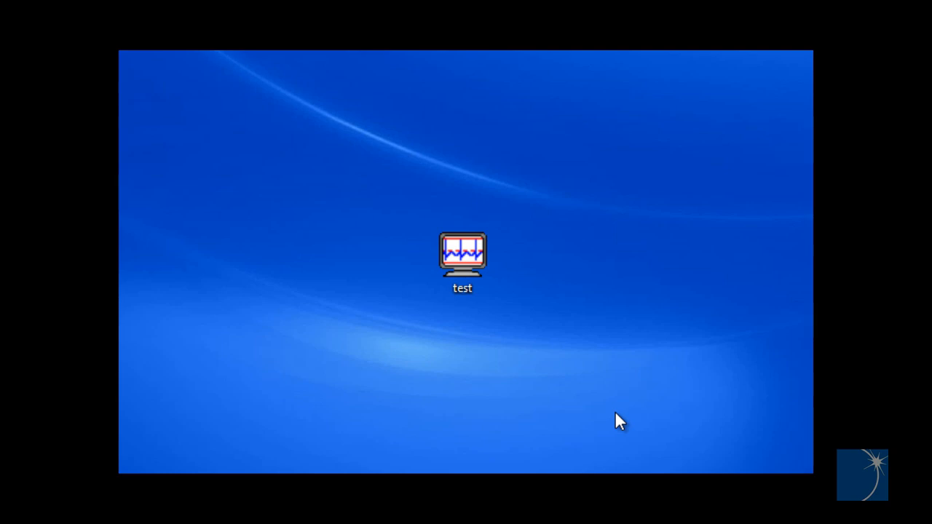
pyautogui.moveTo(612, 411)
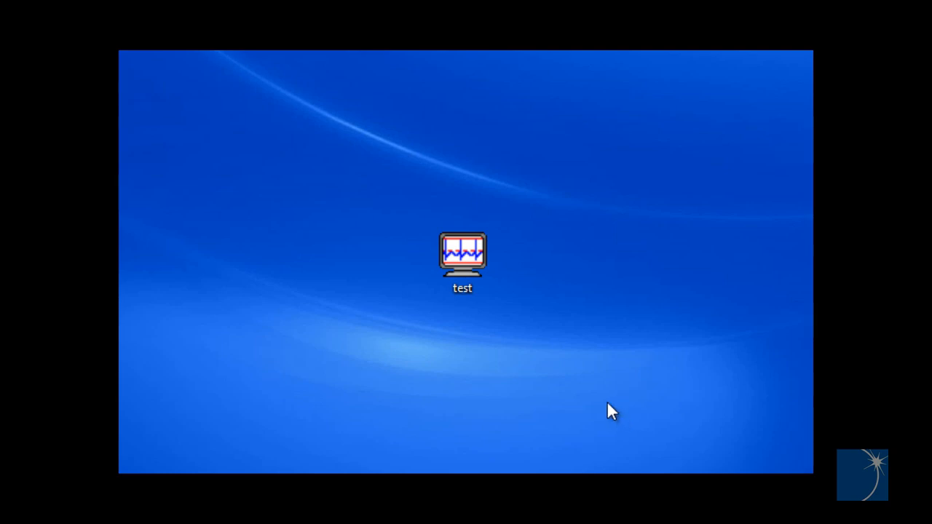
# - Open test.WDQ from the Desktop in the waveform browser and scroll the psi trace
pyautogui.click(463, 259)
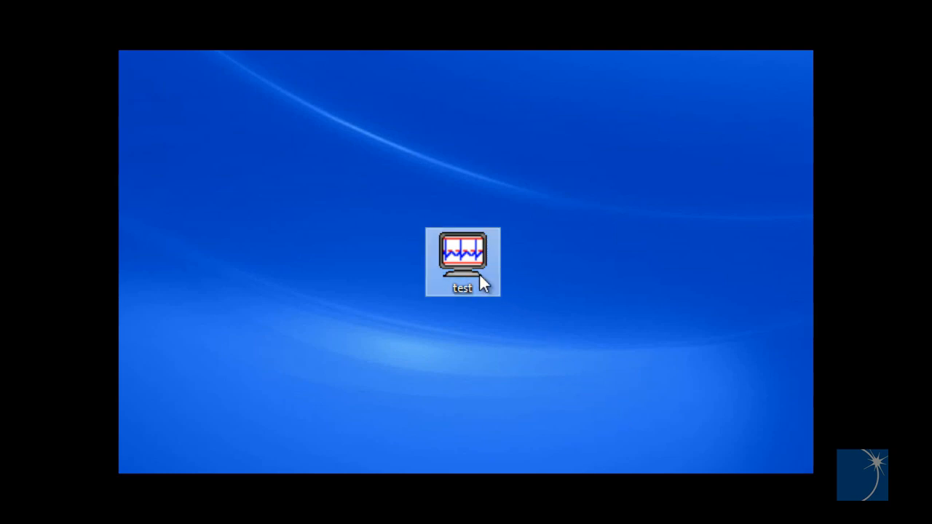
pyautogui.doubleClick(463, 262)
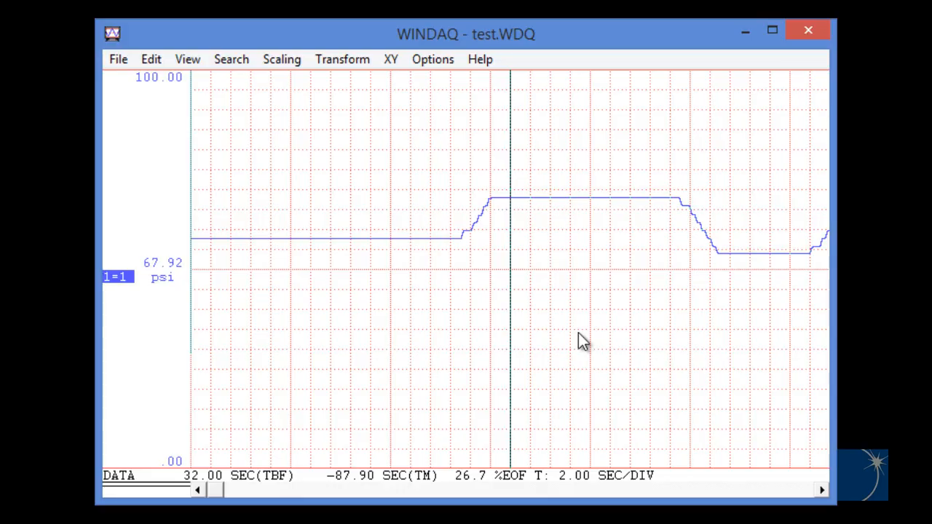
pyautogui.click(821, 489)
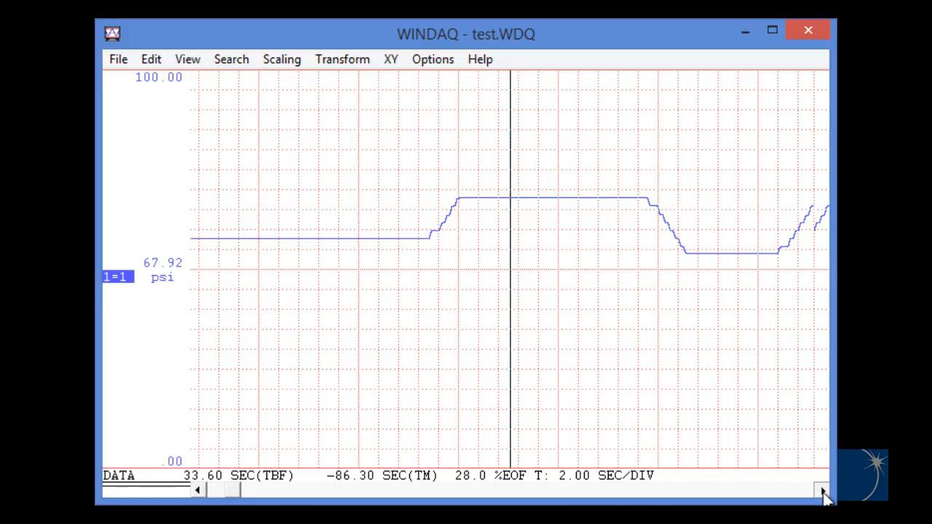